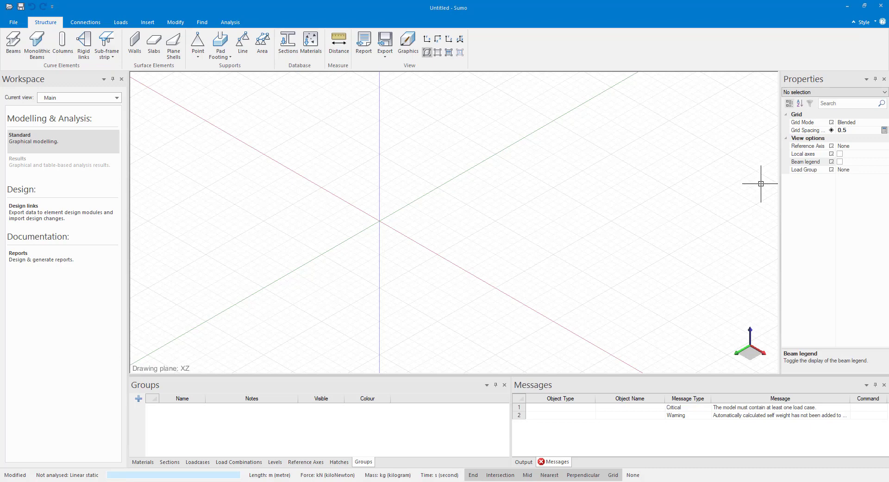
mouse_move(444, 368)
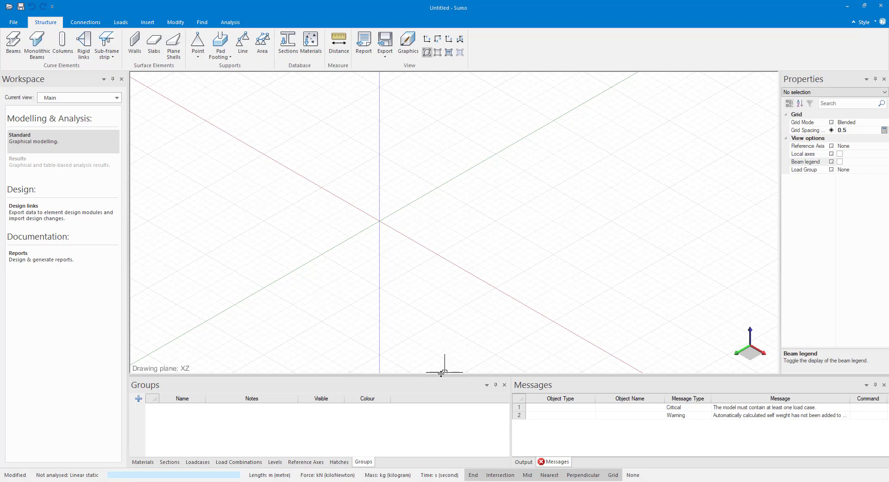
mouse_move(365, 236)
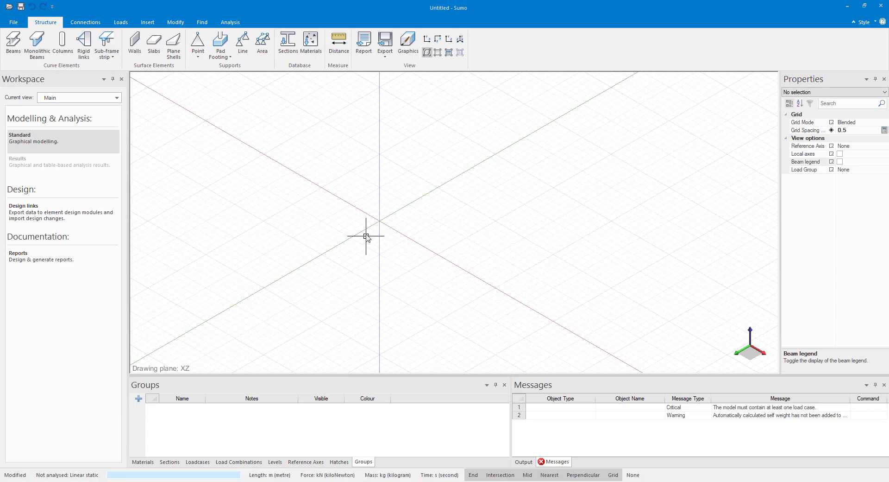
mouse_move(437, 38)
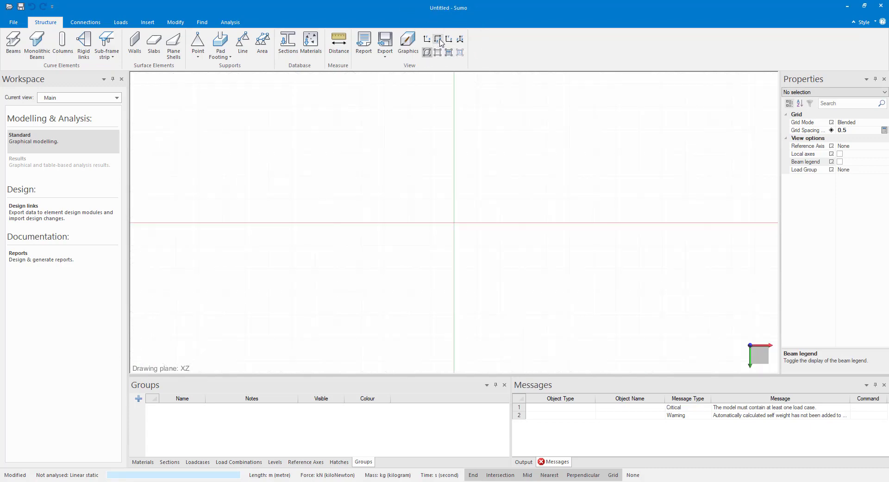
Step: Start drawing a circle curve from the Insert > Curves menu
left_click(438, 39)
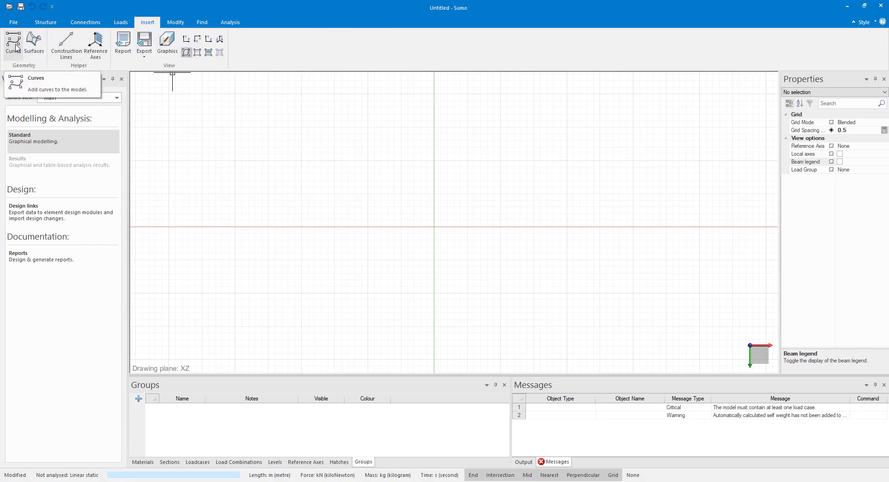
left_click(13, 46)
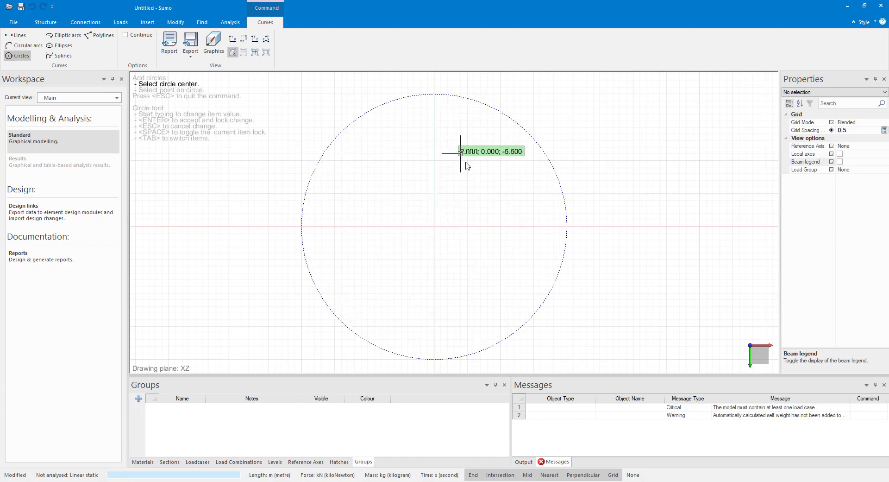
mouse_move(470, 173)
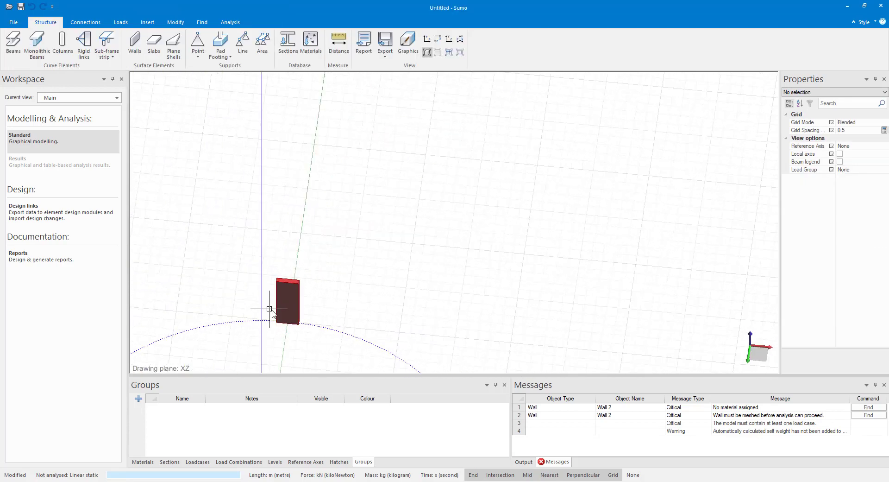
Step: Orbit the view to see Wall 2 standing on the circle in 3D
left_click_drag(270, 309, 416, 223)
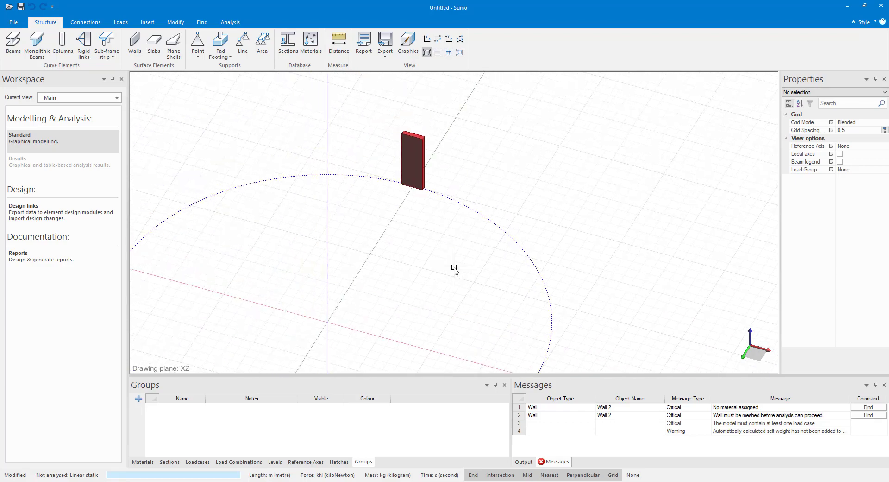
mouse_move(425, 156)
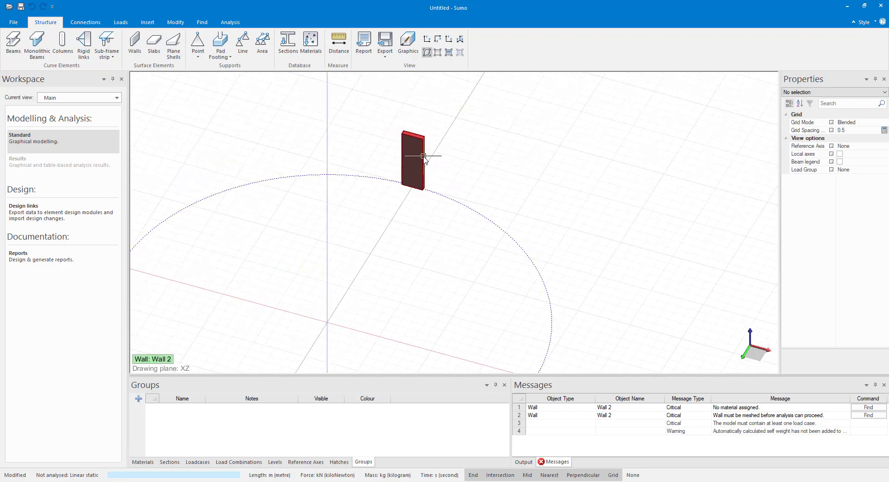
Step: Select Wall 2 and set the origin as the polar copy's rotation centre
left_click(414, 159)
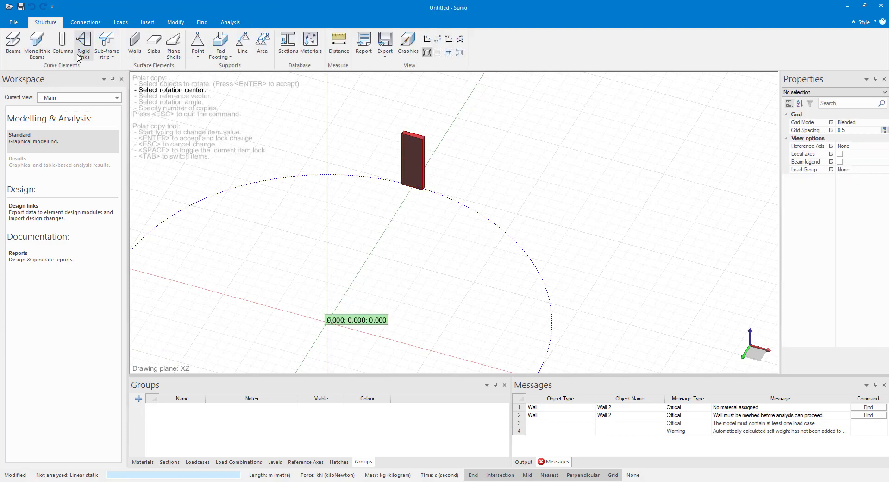
mouse_move(347, 254)
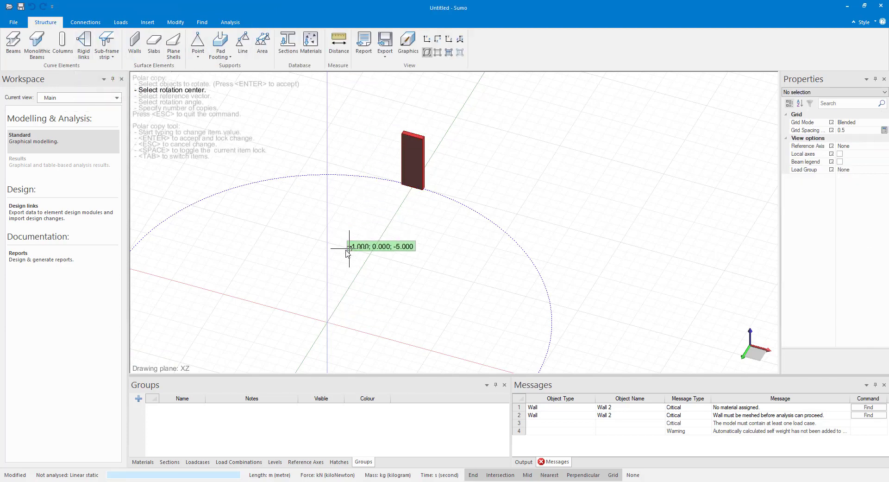
left_click(347, 246)
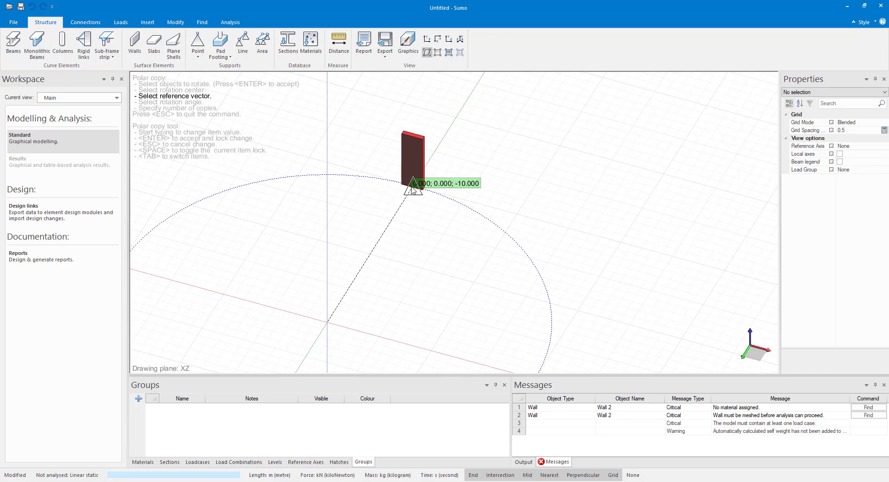
mouse_move(403, 182)
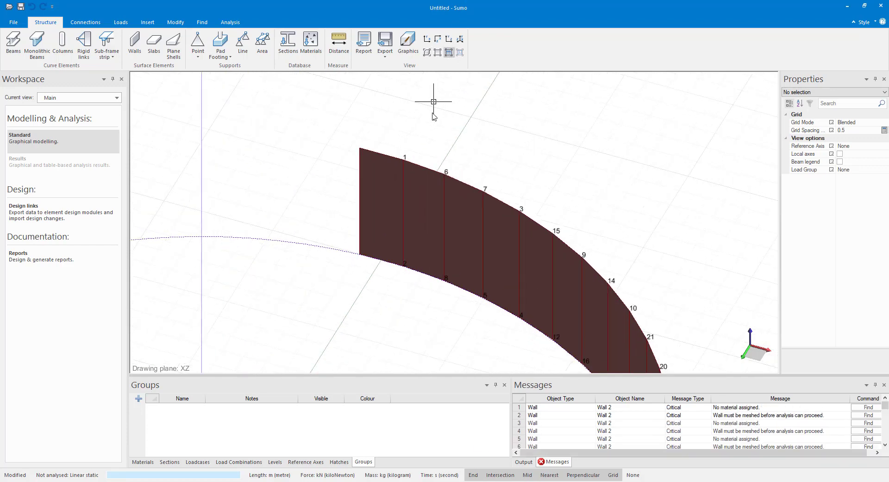
mouse_move(732, 214)
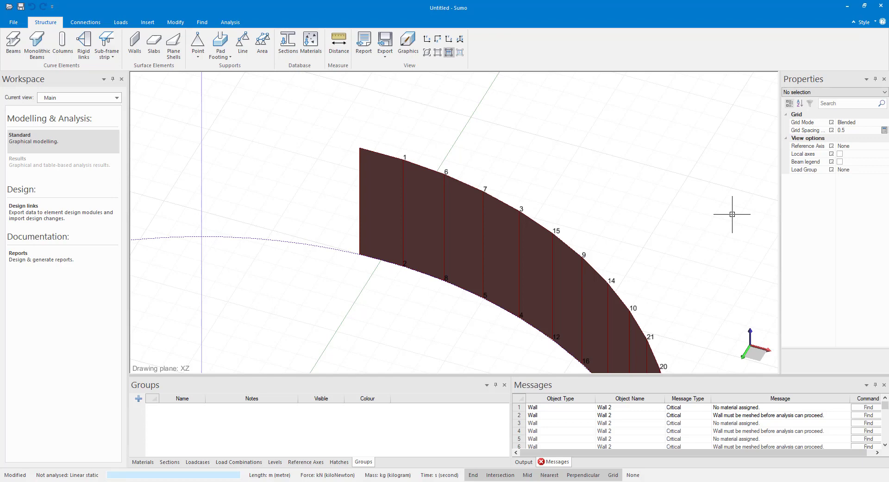
Step: Switch to isometric view to inspect the ring of 21 wall copies
left_click(229, 22)
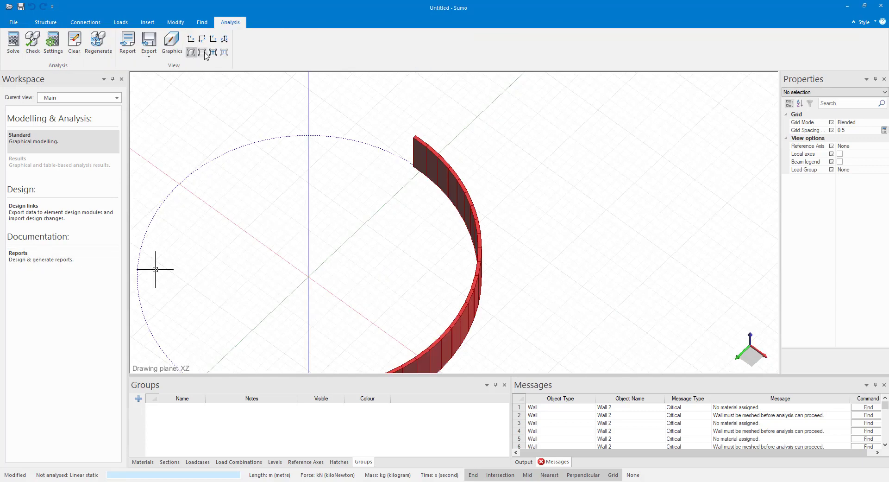